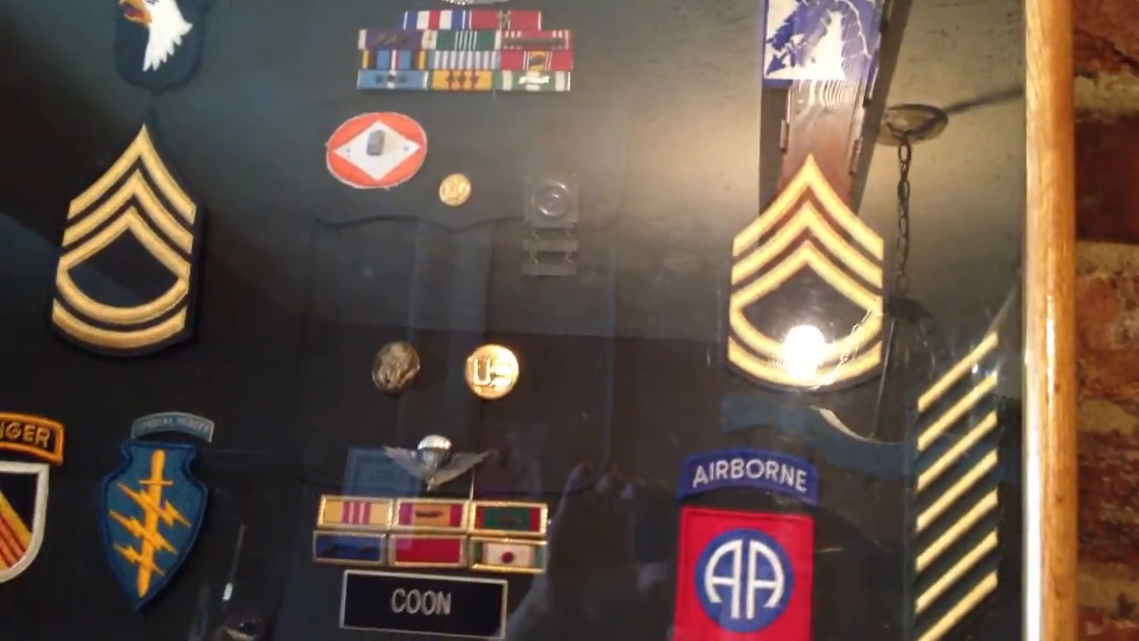
pyautogui.moveTo(570, 320)
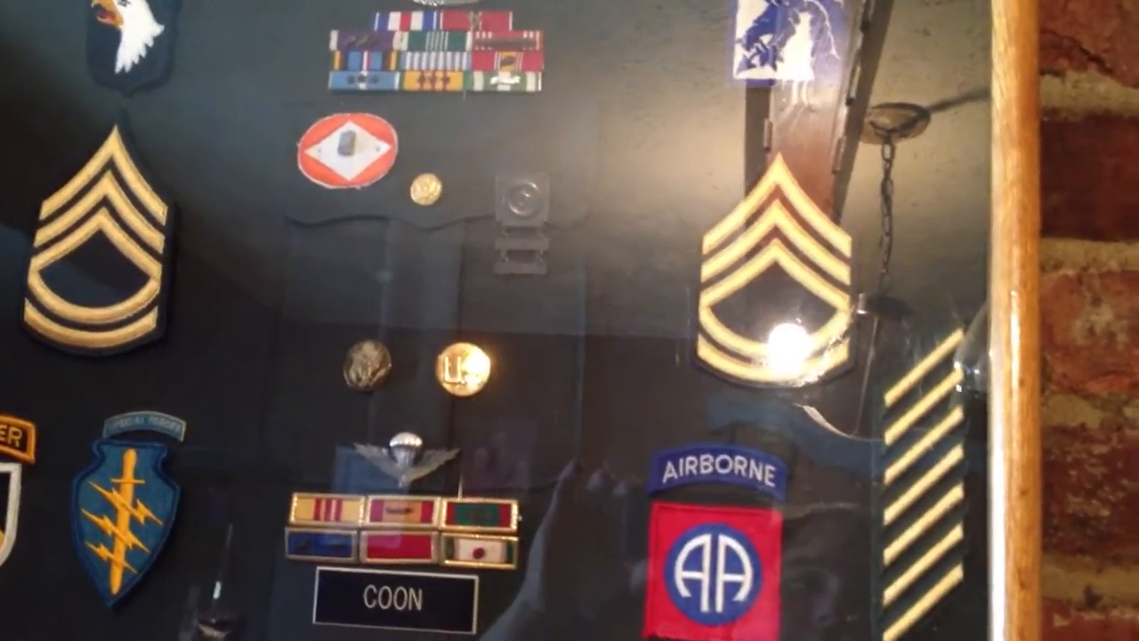